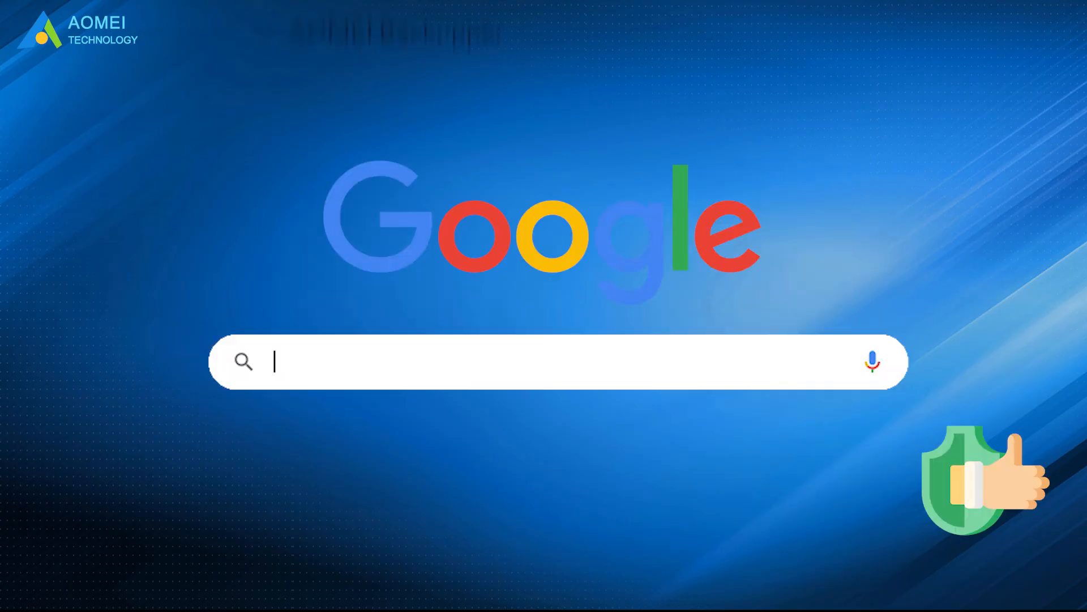
Search for 'AOMEI Backupper' and land on the desktop with its shortcut.
type("AOMEI Backupper")
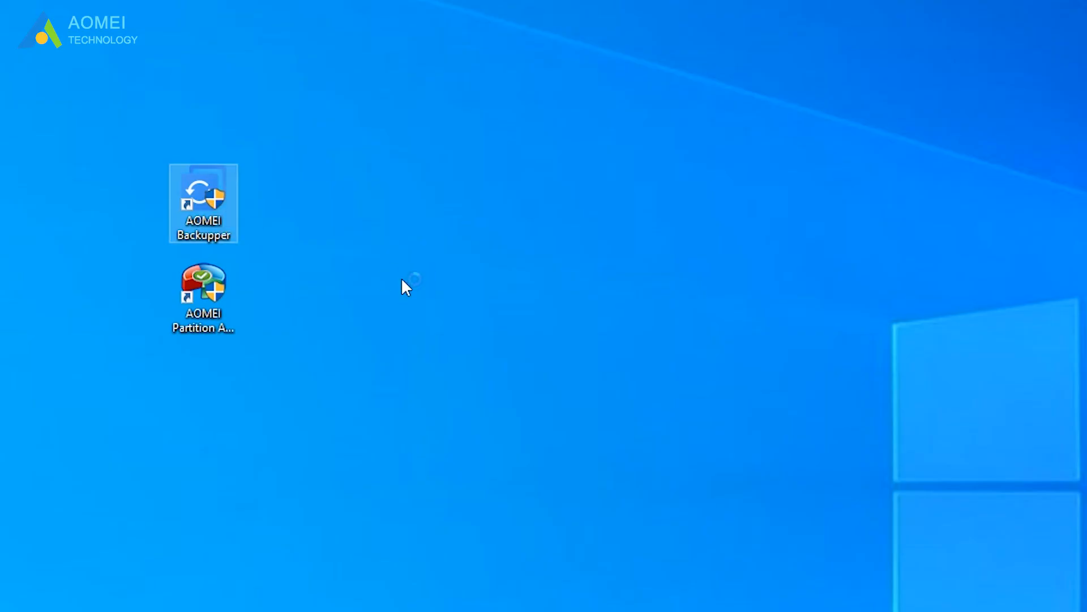
Launch AOMEI Backupper and begin a Disk Clone with Disk1 as the source.
double_click(202, 201)
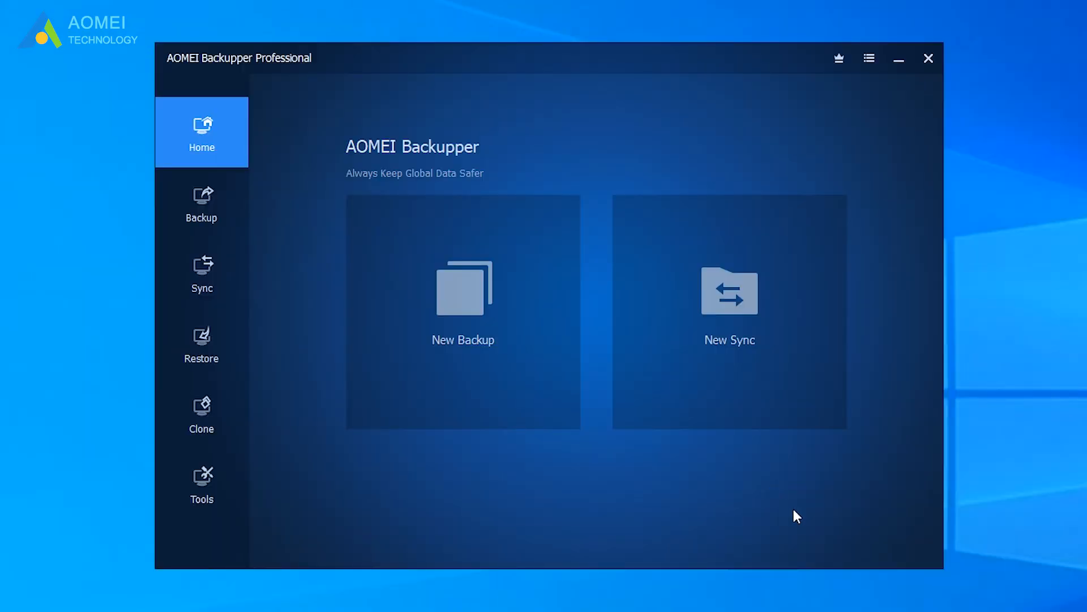
left_click(202, 412)
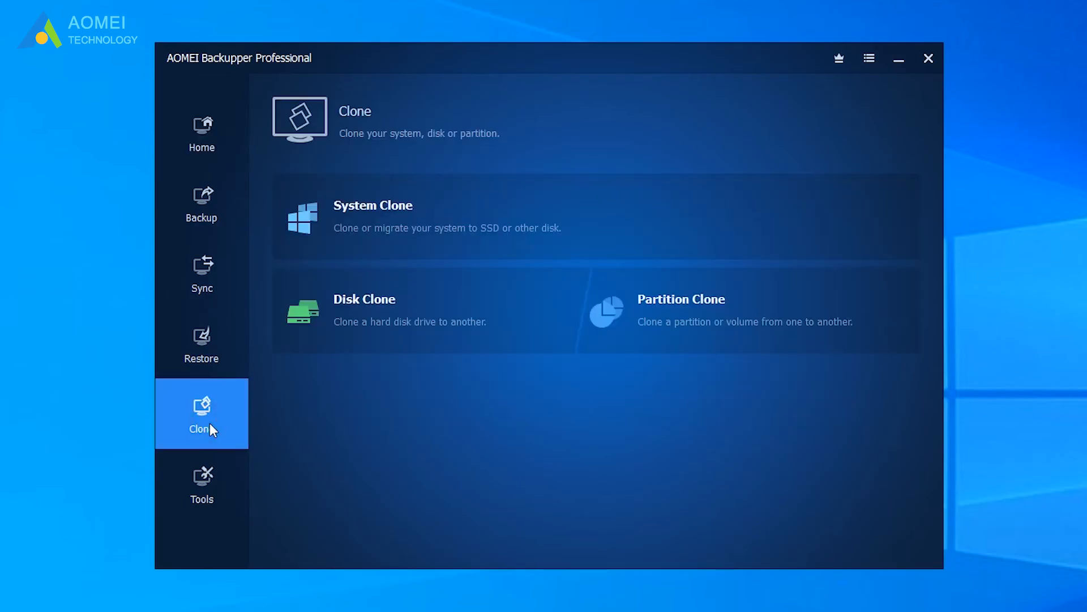
mouse_move(389, 340)
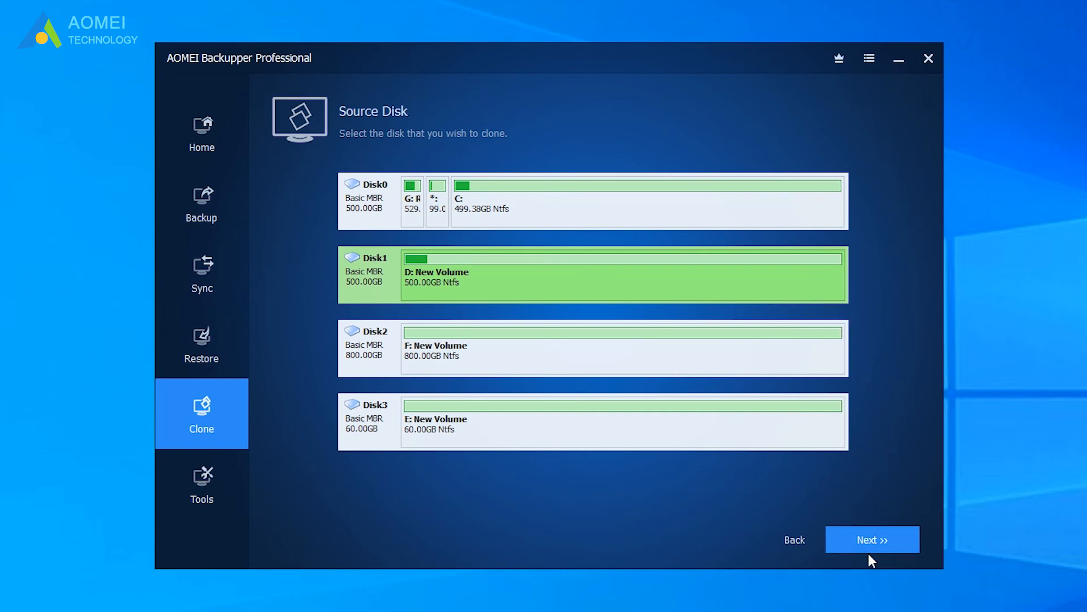
left_click(872, 539)
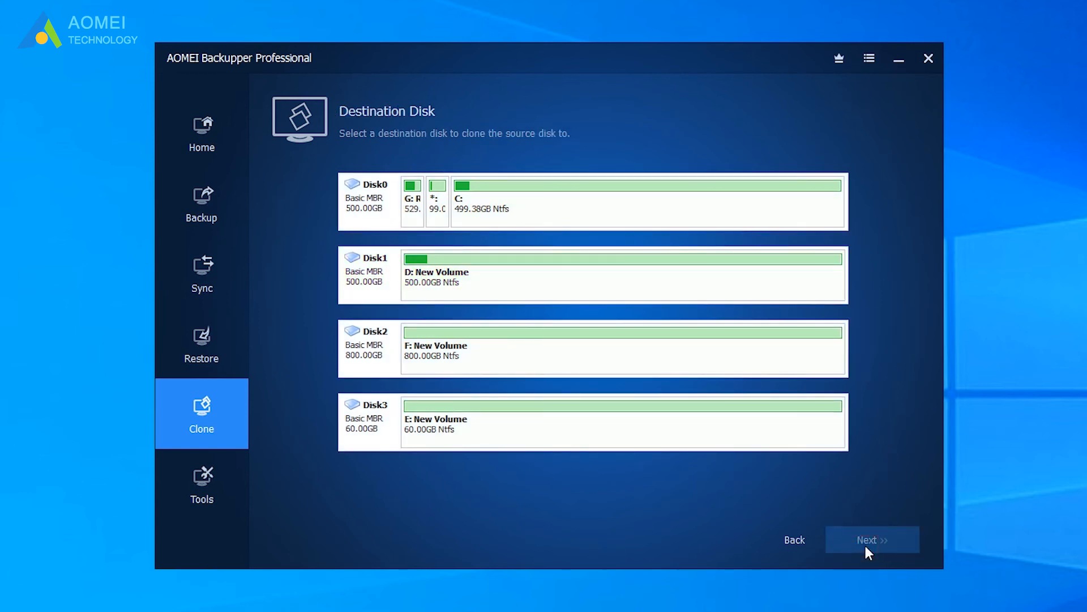
Choose Disk2 as the destination and accept that its partitions will be overwritten.
left_click(449, 362)
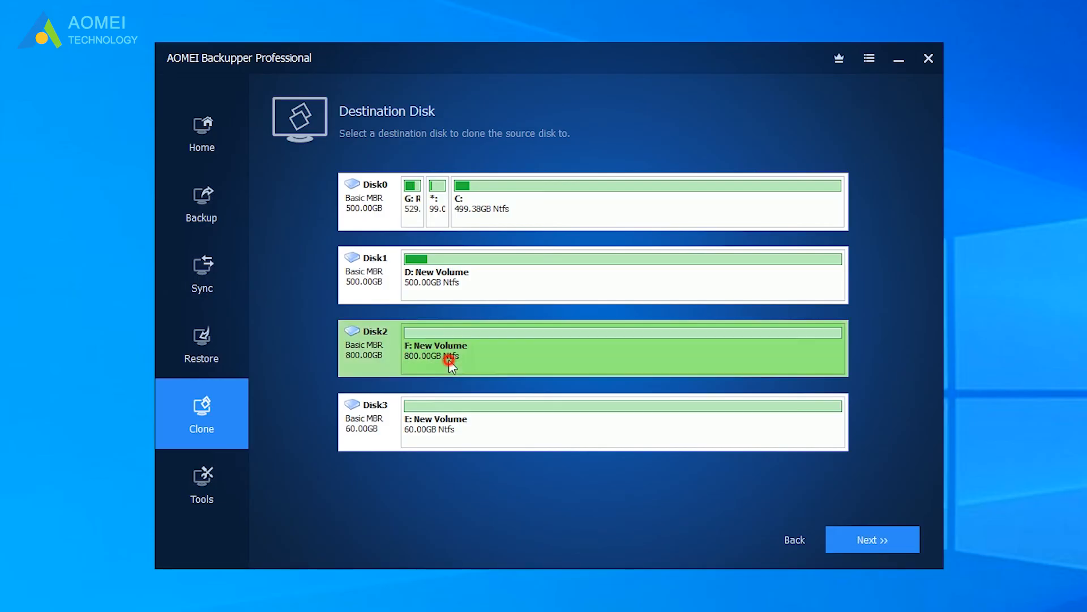
mouse_move(886, 539)
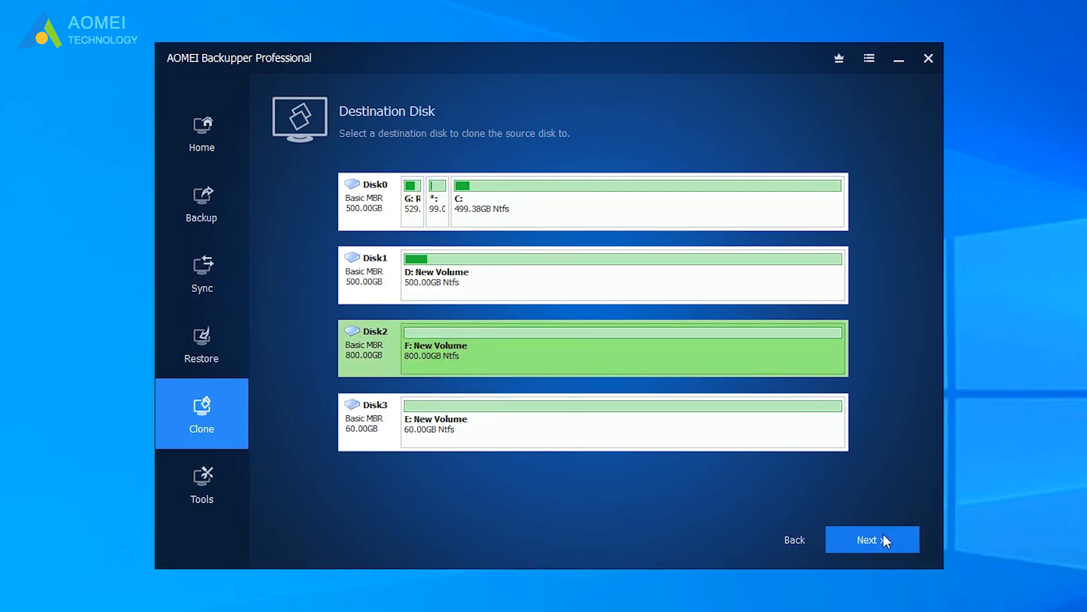
left_click(872, 539)
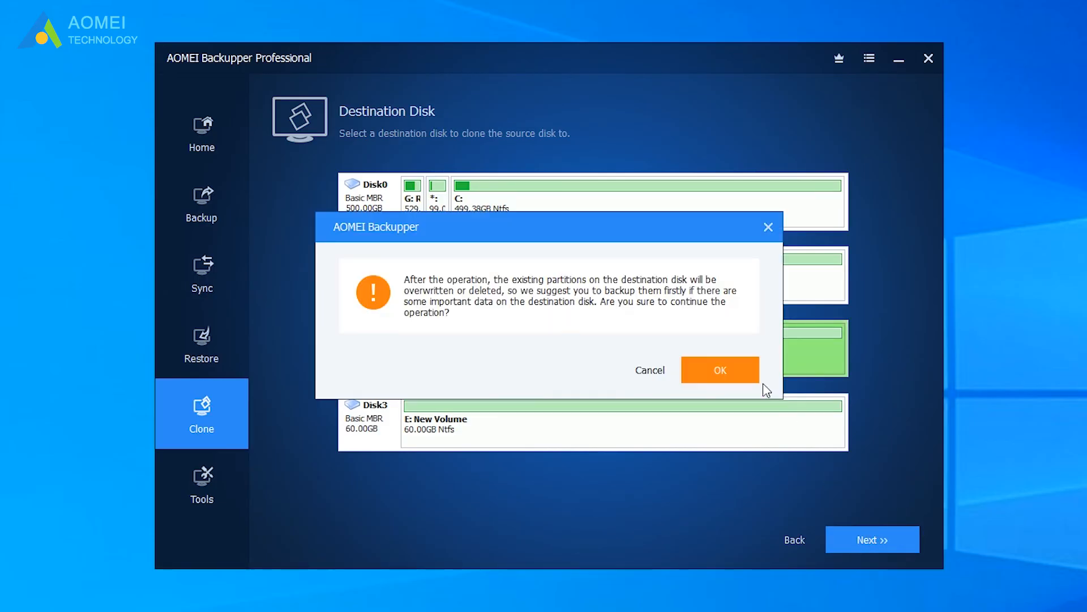
left_click(720, 369)
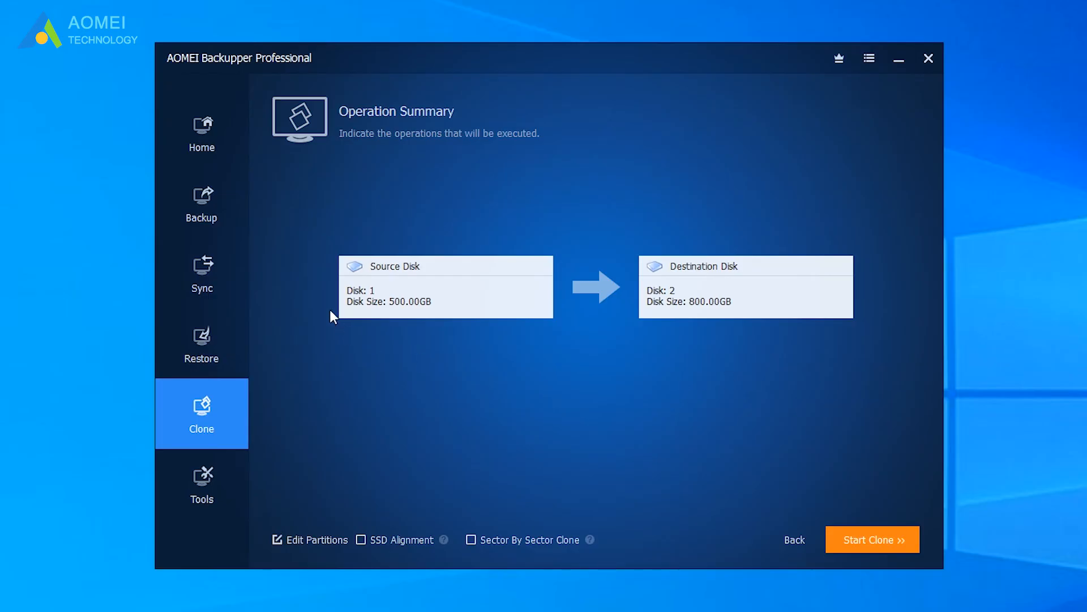
mouse_move(375, 557)
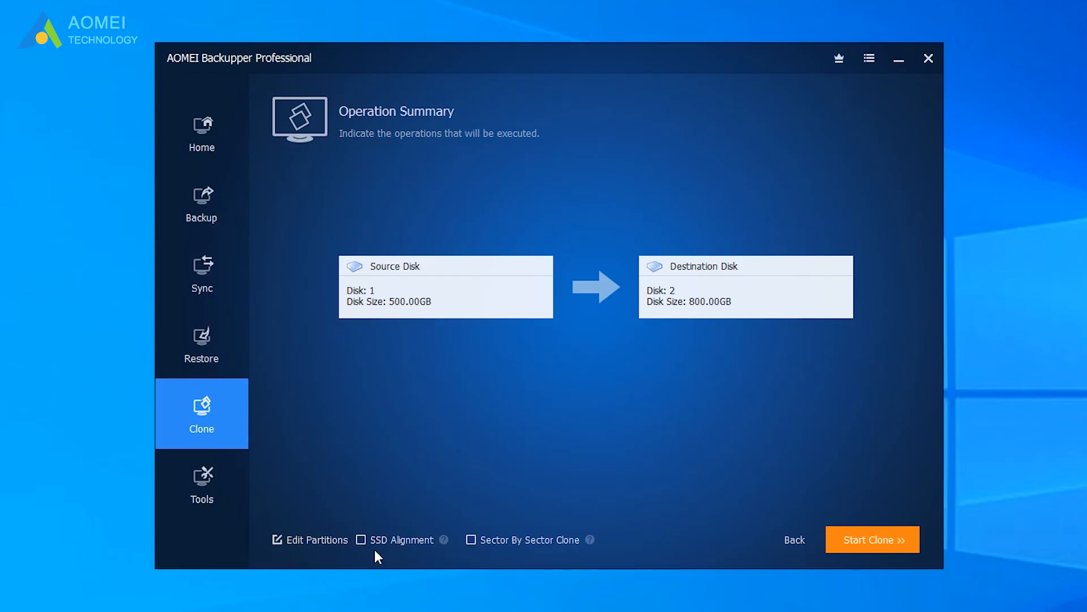
Enable SSD Alignment and start cloning Disk1 onto Disk2.
left_click(363, 539)
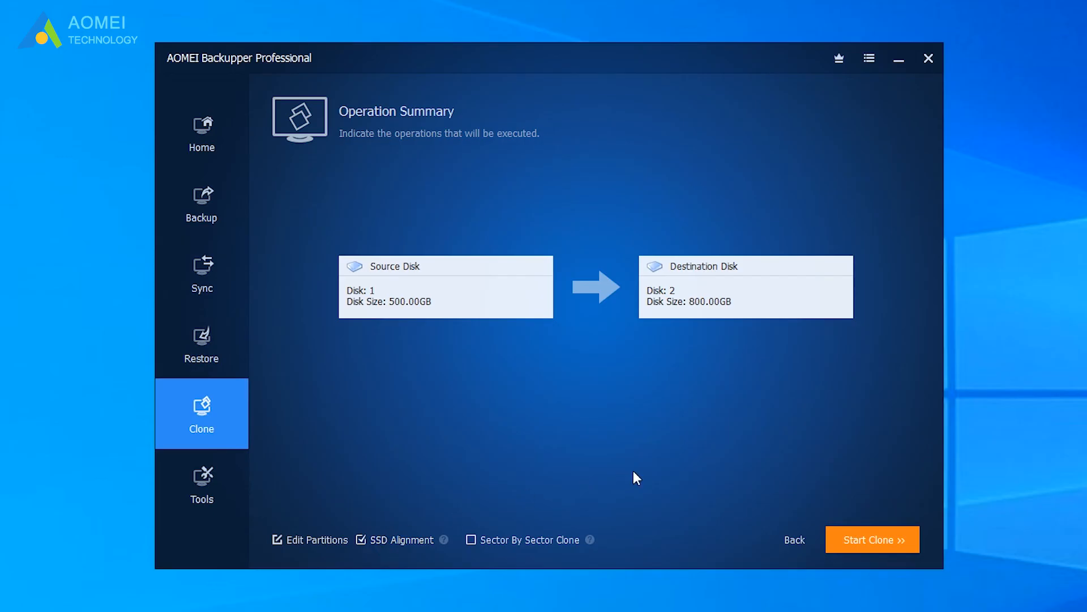
left_click(872, 539)
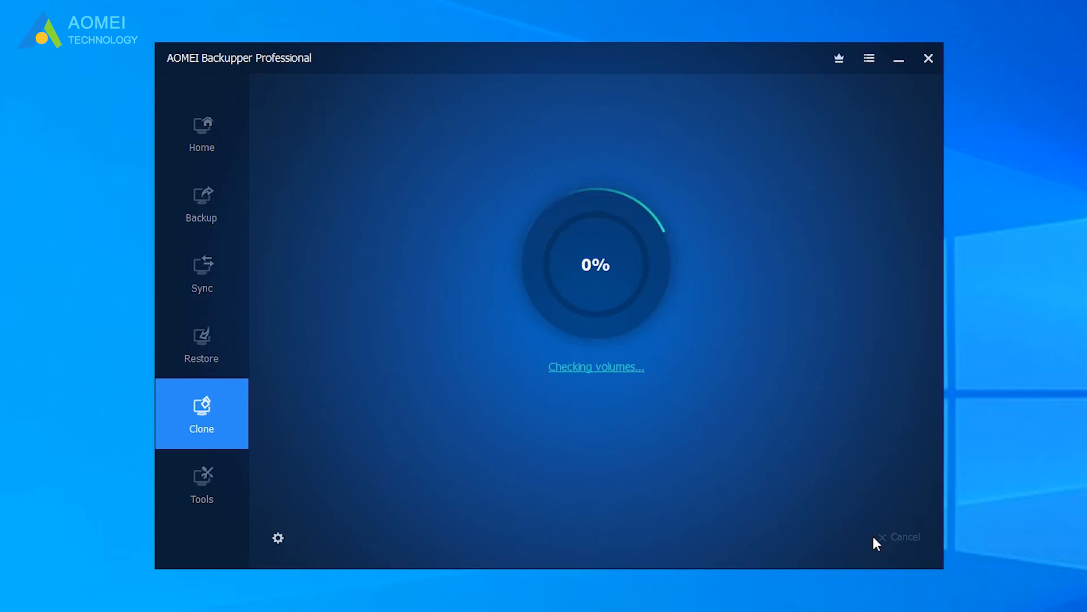